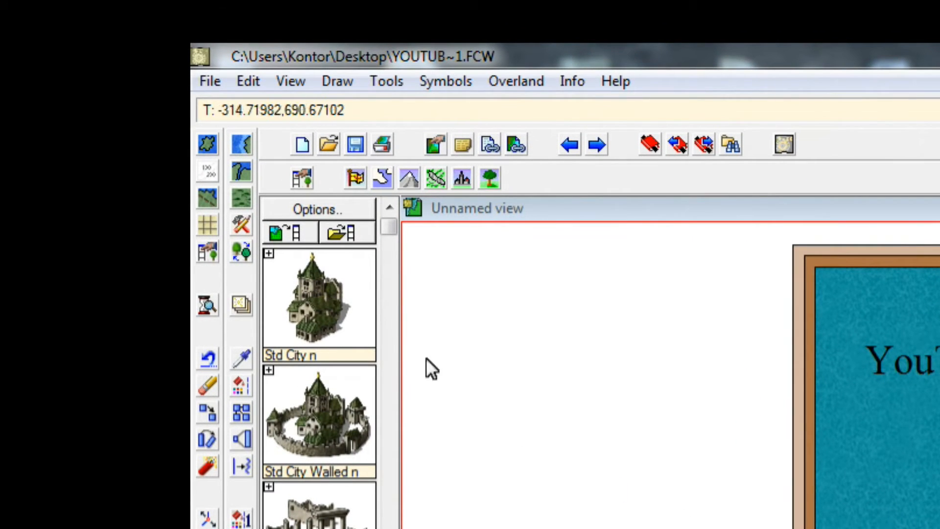
Step: Bring up the Print Drawing settings from the File menu
{"action": "left_click", "coordinate": [210, 82]}
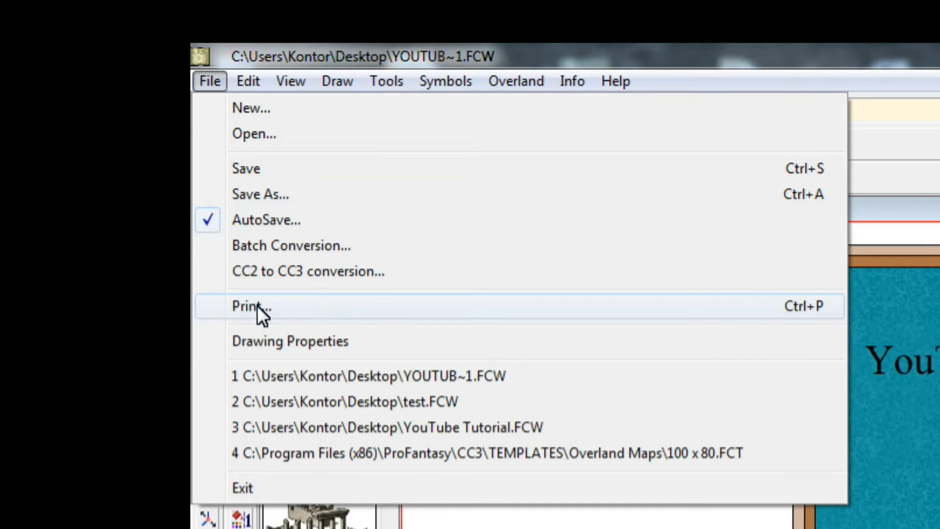
{"action": "left_click", "coordinate": [249, 305]}
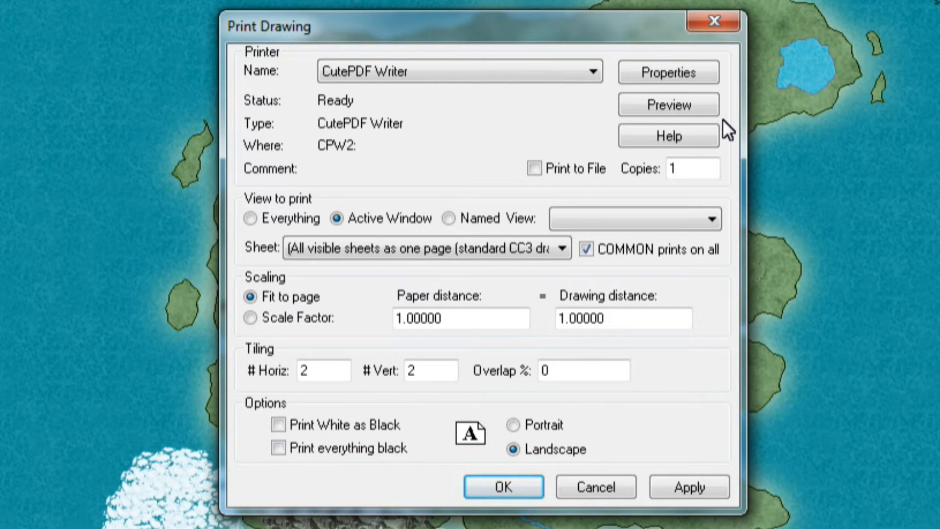
{"action": "mouse_move", "coordinate": [375, 272]}
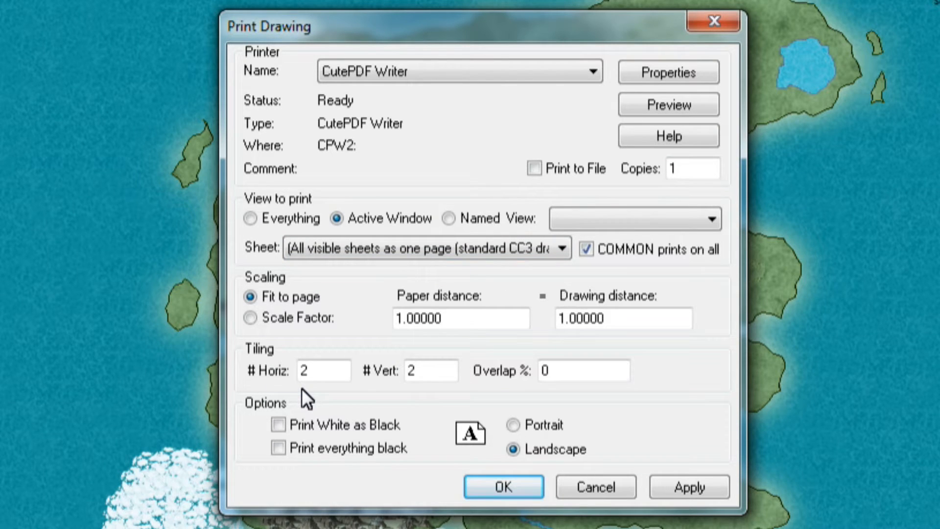
{"action": "mouse_move", "coordinate": [266, 252]}
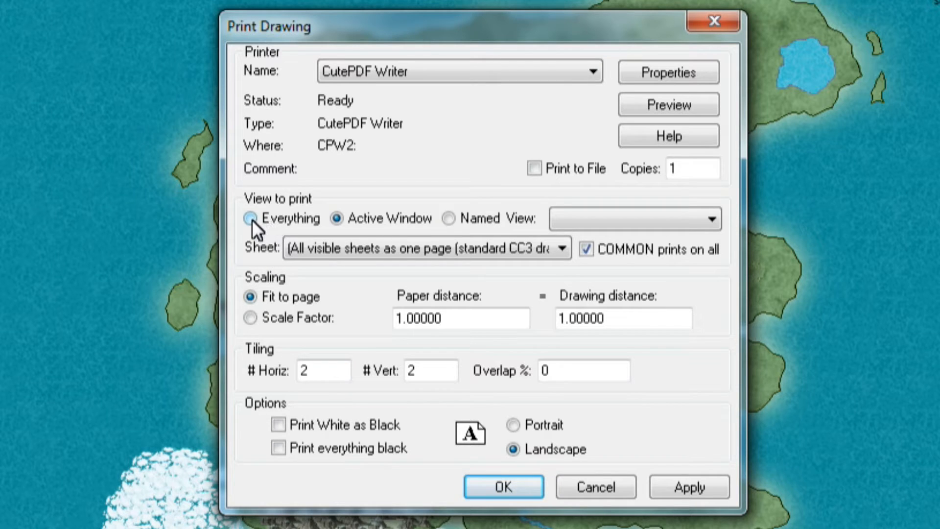
Step: Print everything in the drawing, tiled 1 horizontal by 1 vertical
{"action": "left_click", "coordinate": [250, 218]}
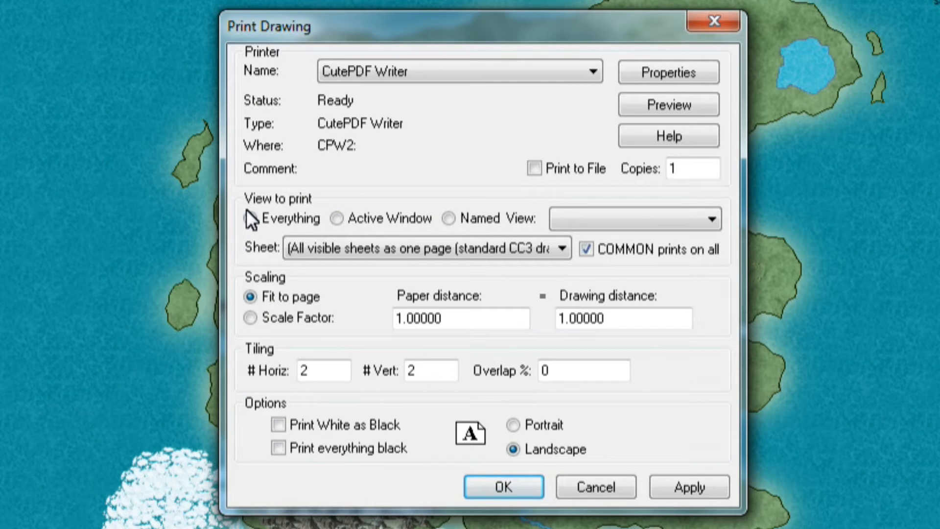
{"action": "left_click", "coordinate": [252, 218]}
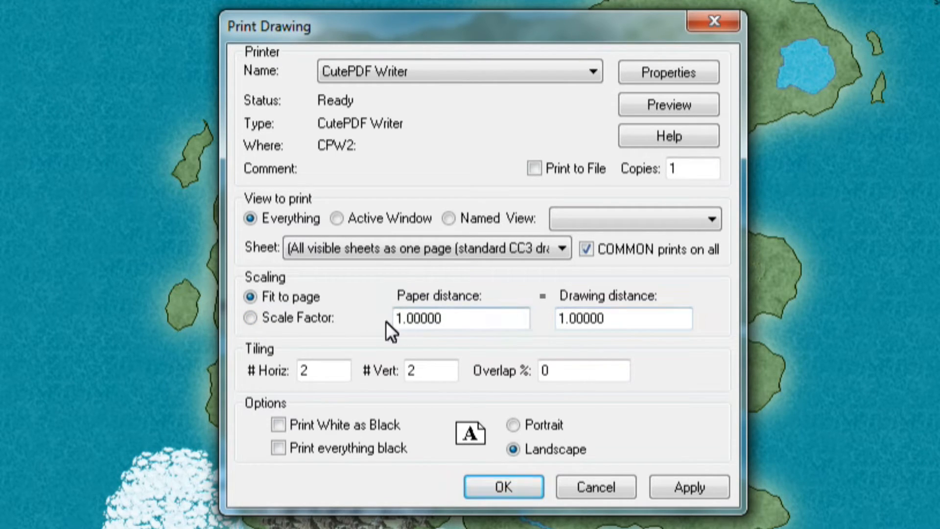
{"action": "left_click", "coordinate": [324, 370]}
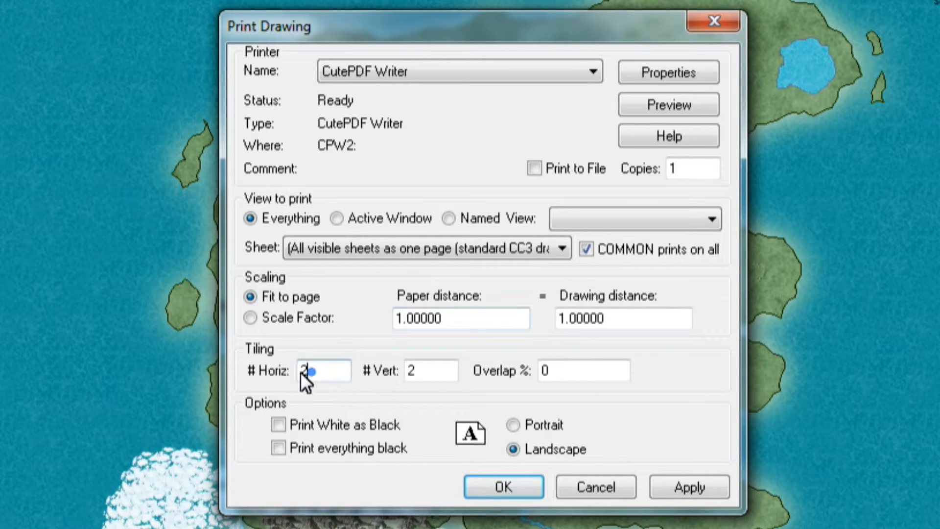
{"action": "type", "text": "1"}
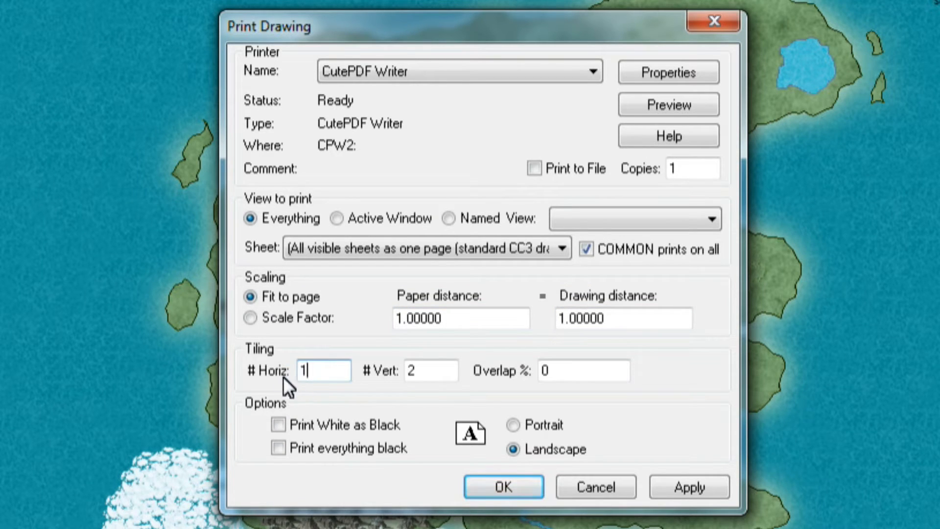
{"action": "left_click", "coordinate": [431, 370]}
{"action": "type", "text": "1"}
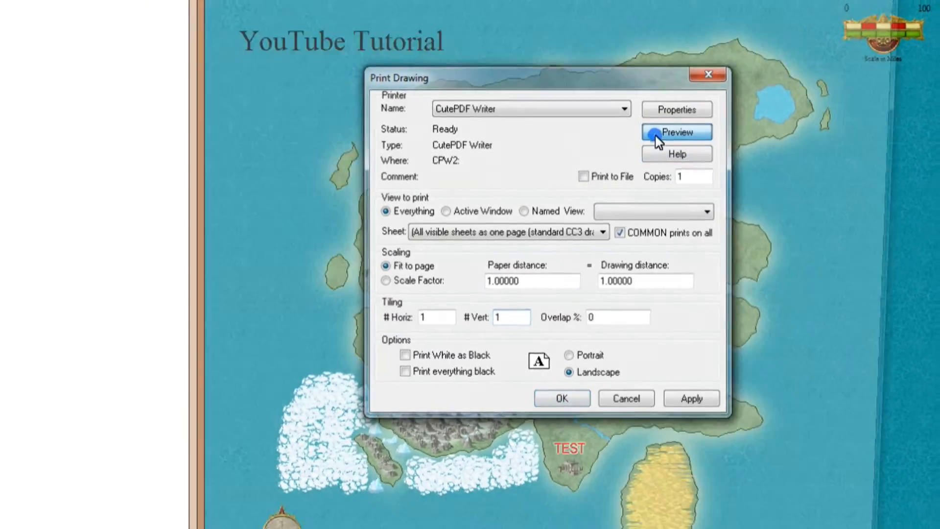
Step: Preview the print, then set the tiling to 2 across
{"action": "left_click", "coordinate": [677, 132]}
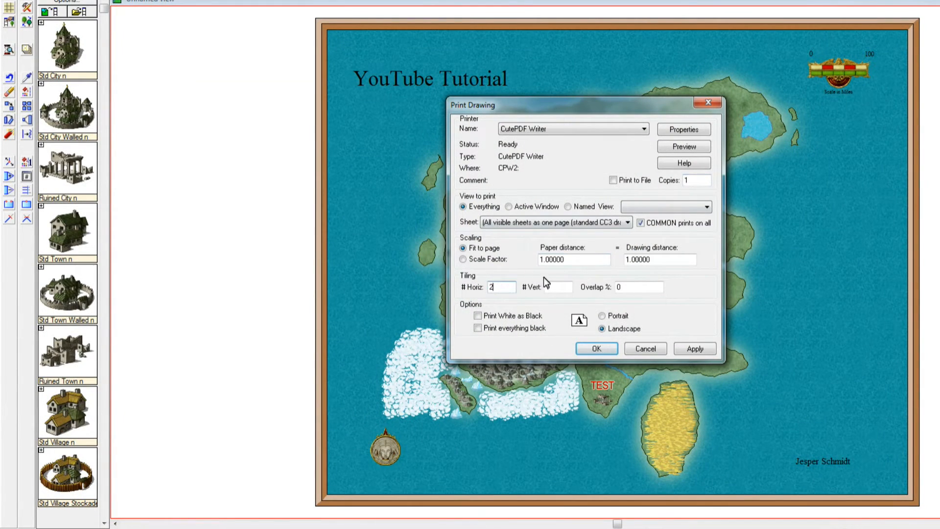
{"action": "type", "text": "2"}
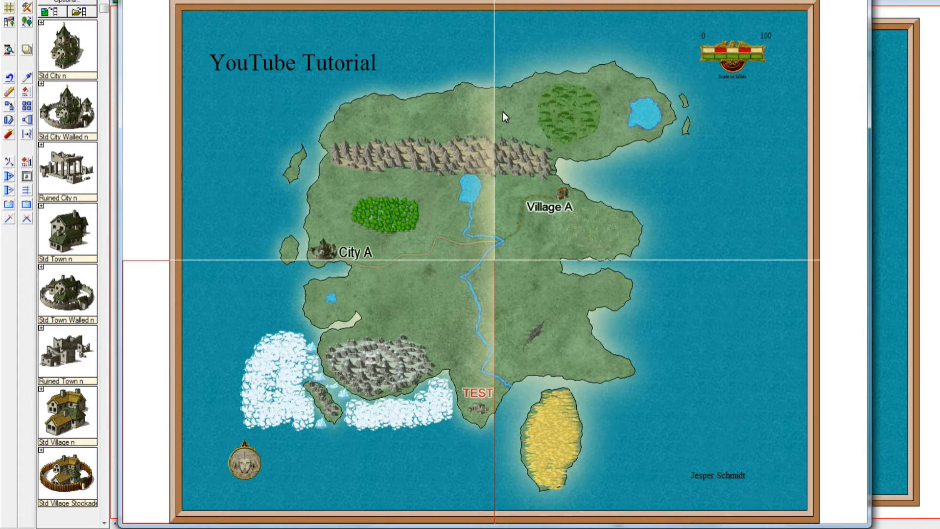
{"action": "mouse_move", "coordinate": [175, 267]}
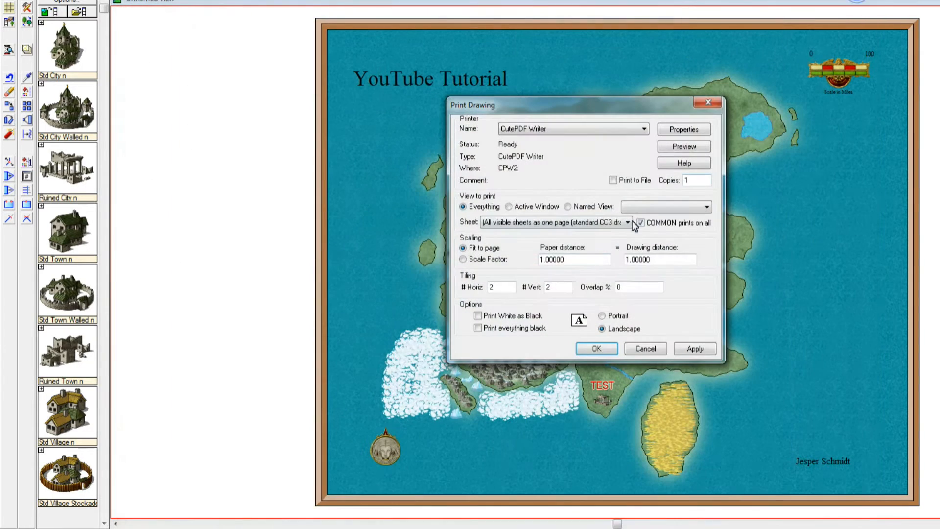
Step: Set vertical tiling to 4 and preview the 2-by-4 tiled print
{"action": "type", "text": "4"}
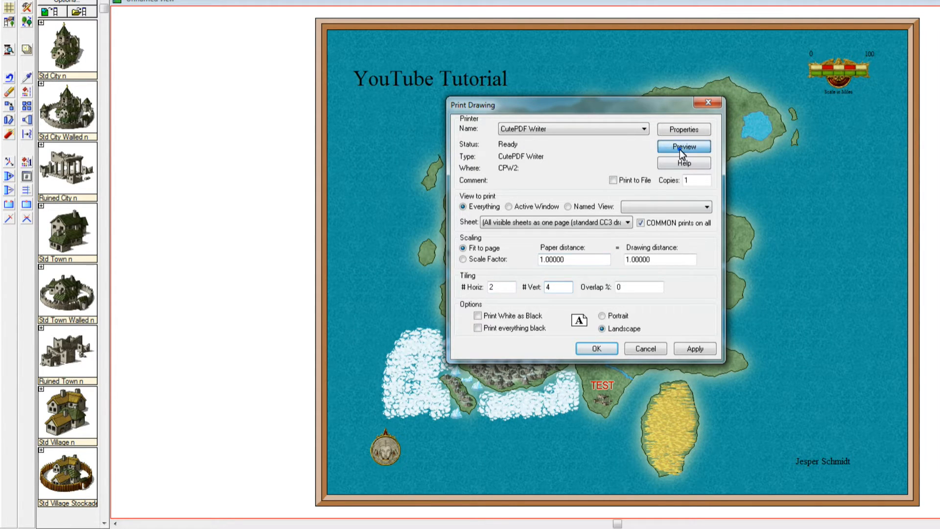
{"action": "left_click", "coordinate": [682, 145]}
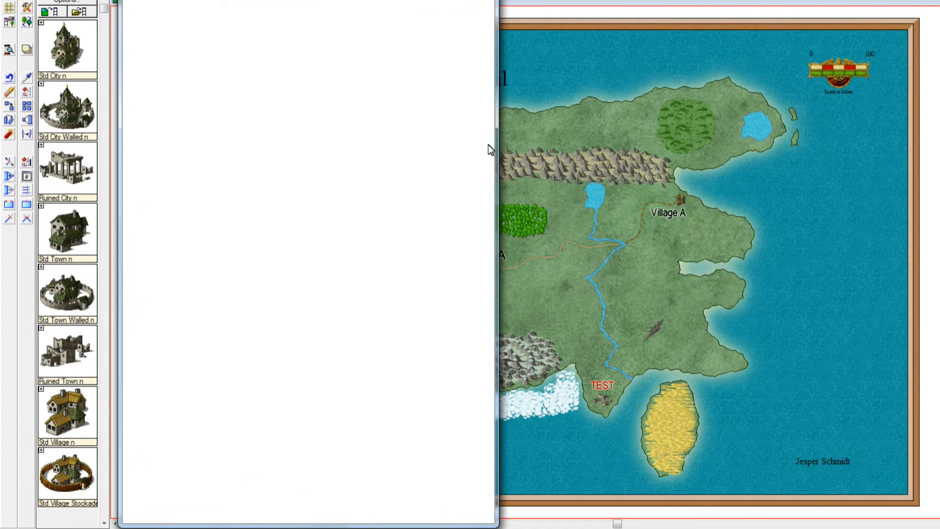
{"action": "mouse_move", "coordinate": [202, 93]}
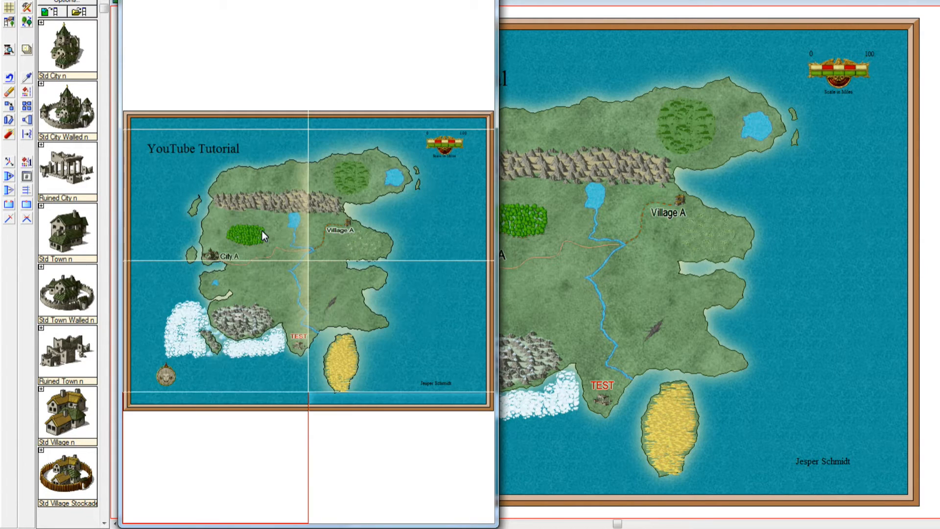
{"action": "mouse_move", "coordinate": [352, 127]}
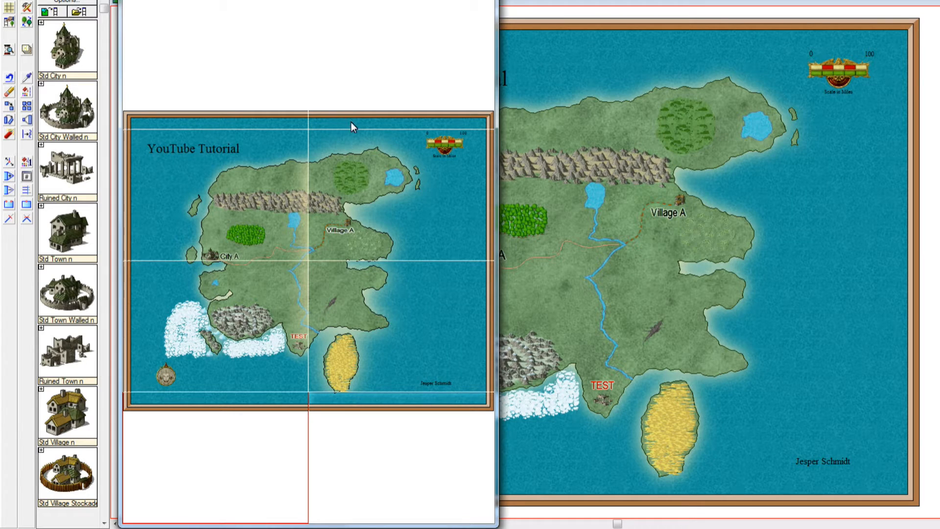
{"action": "mouse_move", "coordinate": [282, 404]}
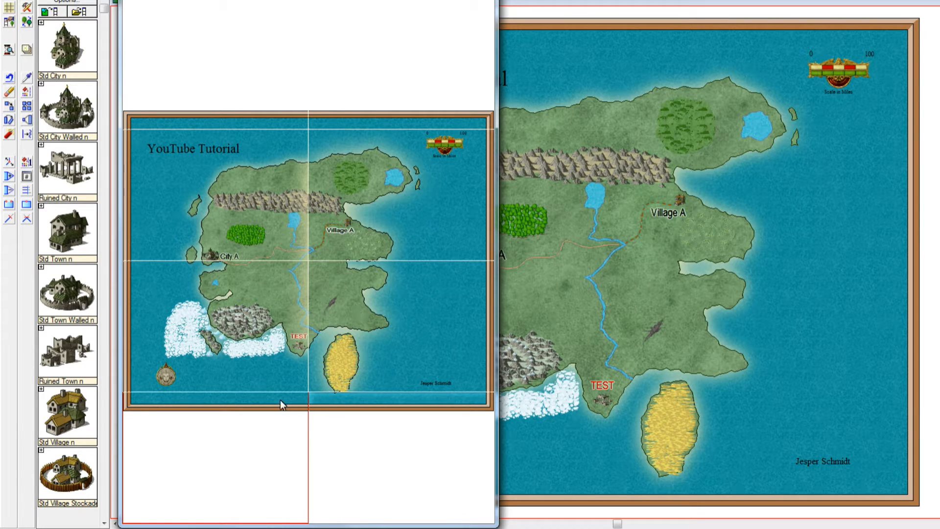
{"action": "mouse_move", "coordinate": [248, 131]}
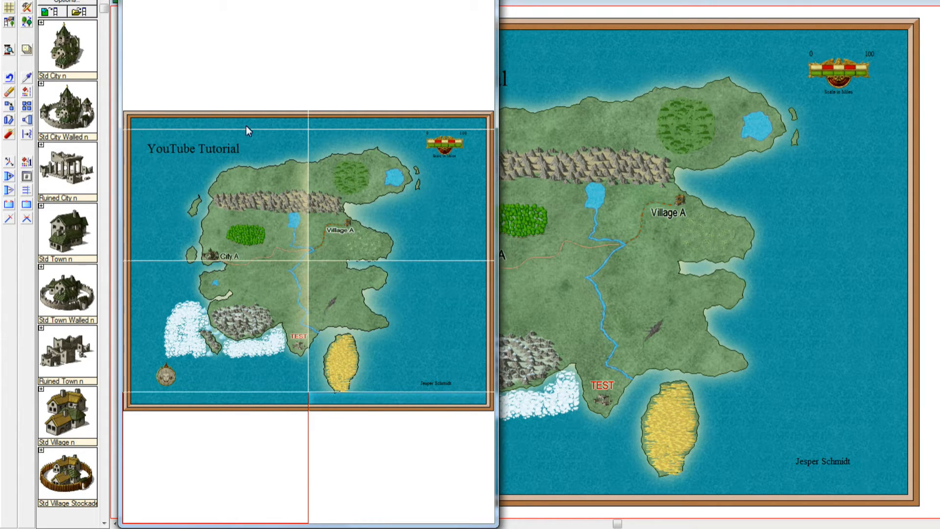
{"action": "mouse_move", "coordinate": [139, 116]}
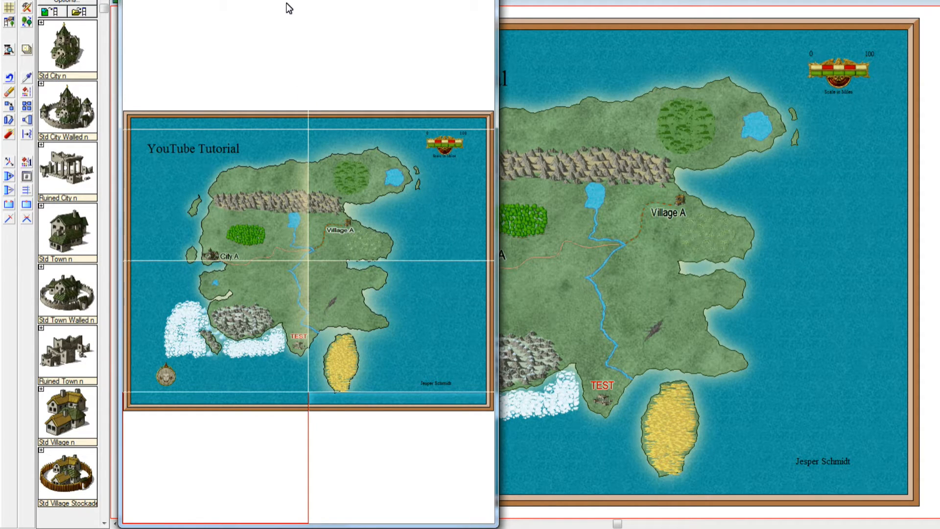
{"action": "mouse_move", "coordinate": [373, 307]}
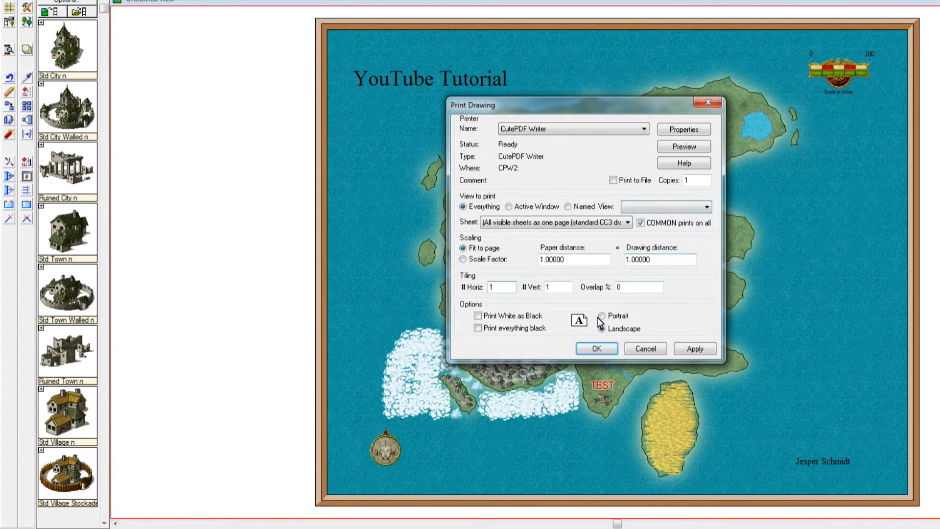
{"action": "left_click", "coordinate": [600, 328]}
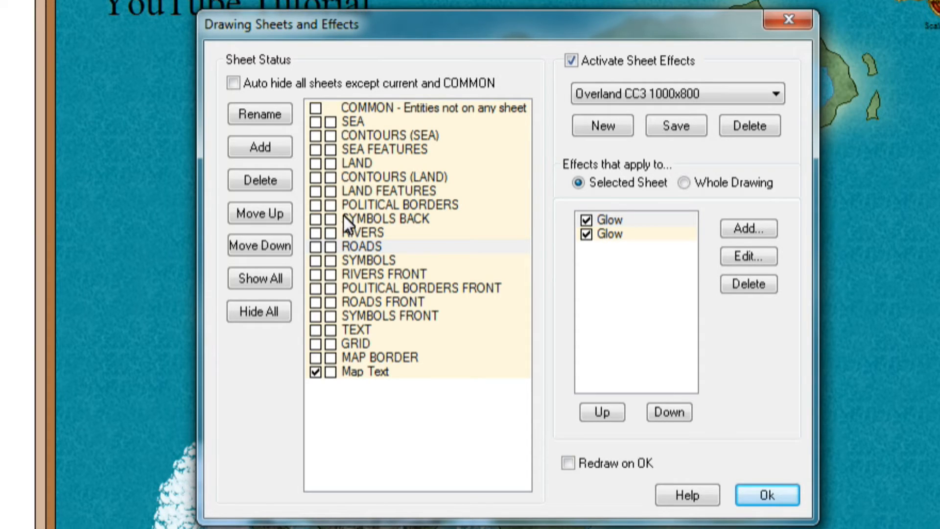
{"action": "mouse_move", "coordinate": [359, 259]}
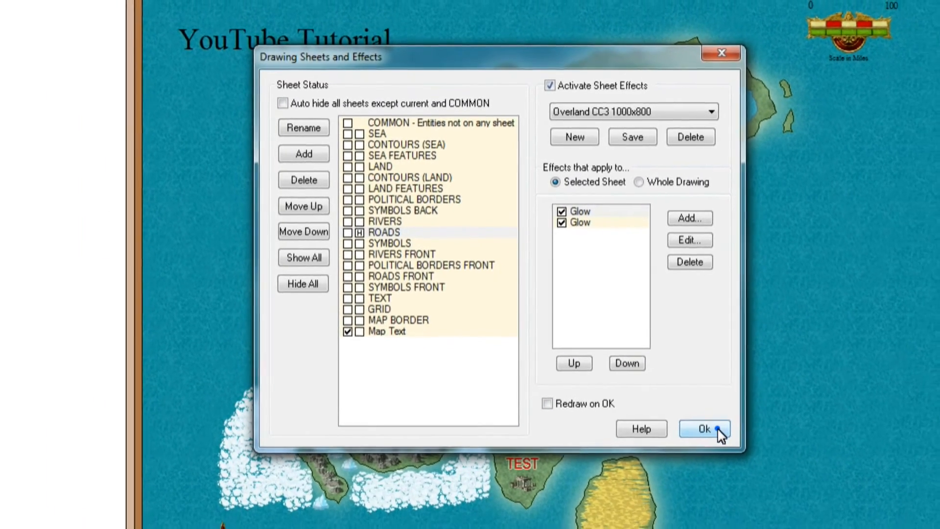
Step: Toggle the ROADS sheet setting and make RIVERS FRONT the current sheet
{"action": "left_click", "coordinate": [704, 429]}
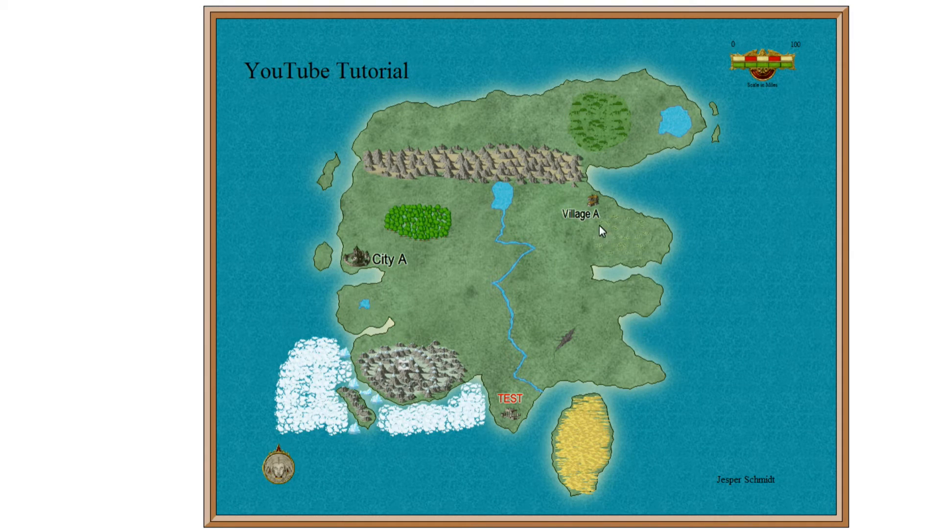
{"action": "mouse_move", "coordinate": [391, 268]}
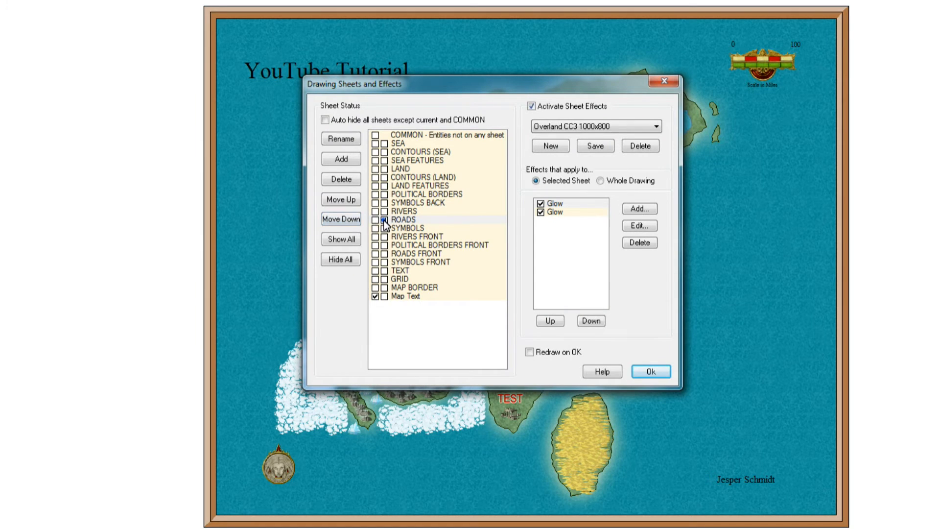
{"action": "left_click", "coordinate": [650, 372]}
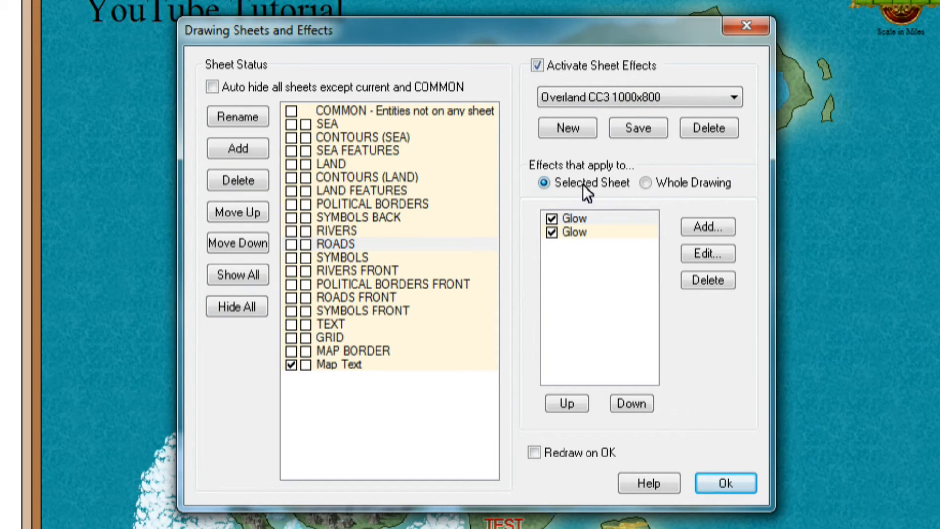
{"action": "mouse_move", "coordinate": [552, 195]}
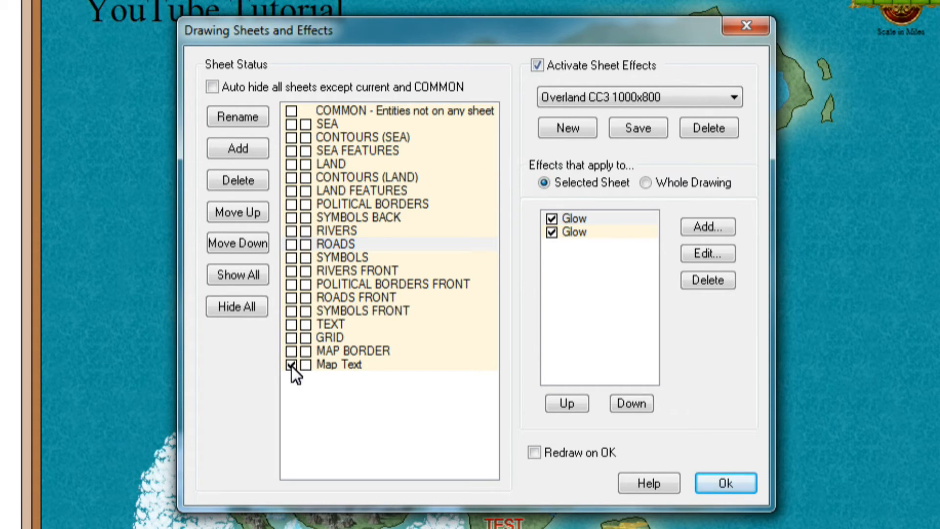
{"action": "mouse_move", "coordinate": [294, 308]}
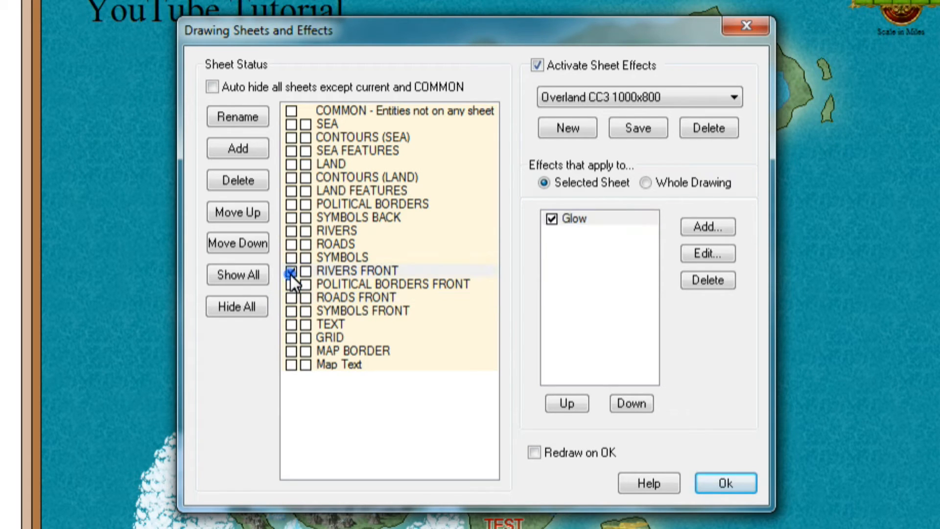
{"action": "left_click", "coordinate": [291, 270]}
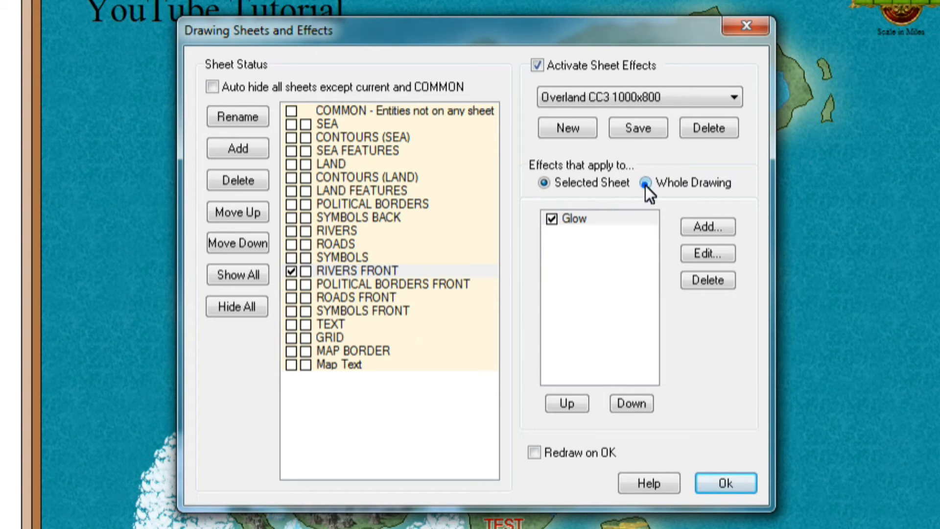
Step: Target effects at the Whole Drawing and select RGB Matrix Process to add
{"action": "left_click", "coordinate": [645, 183]}
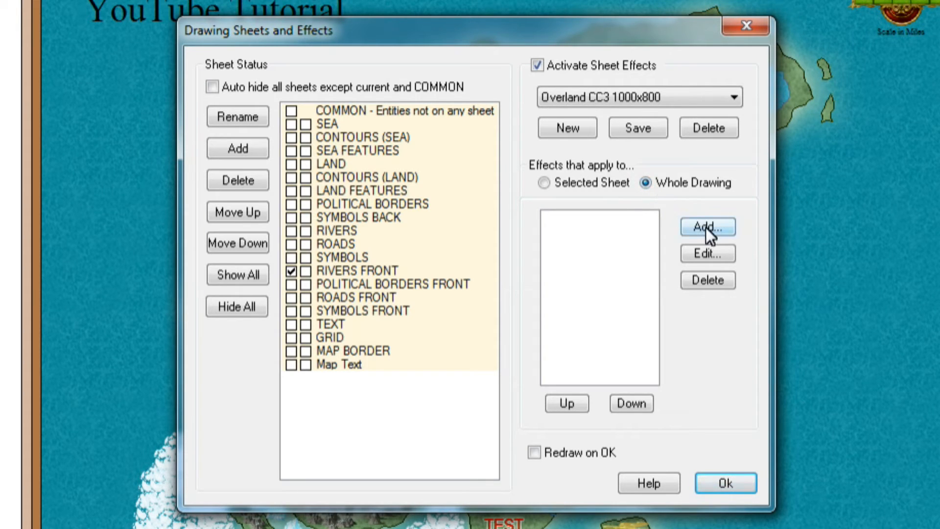
{"action": "left_click", "coordinate": [706, 226]}
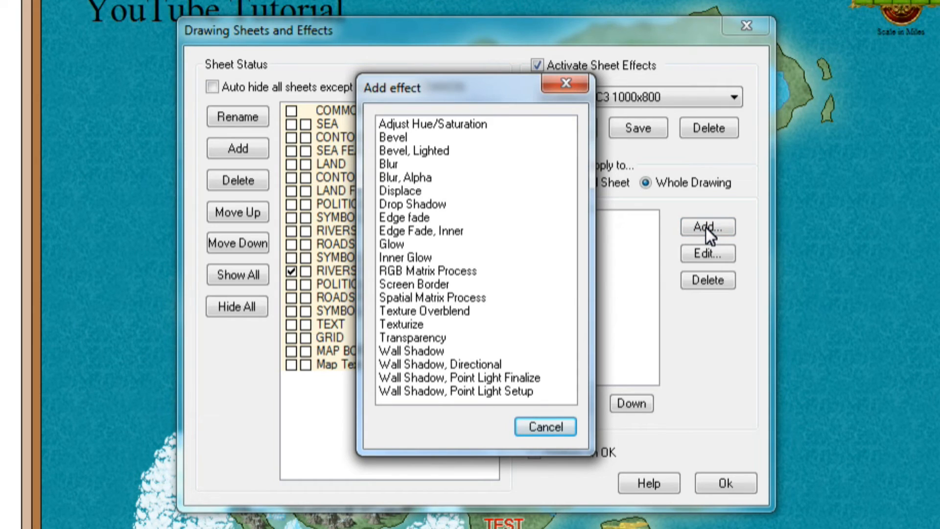
{"action": "mouse_move", "coordinate": [360, 201]}
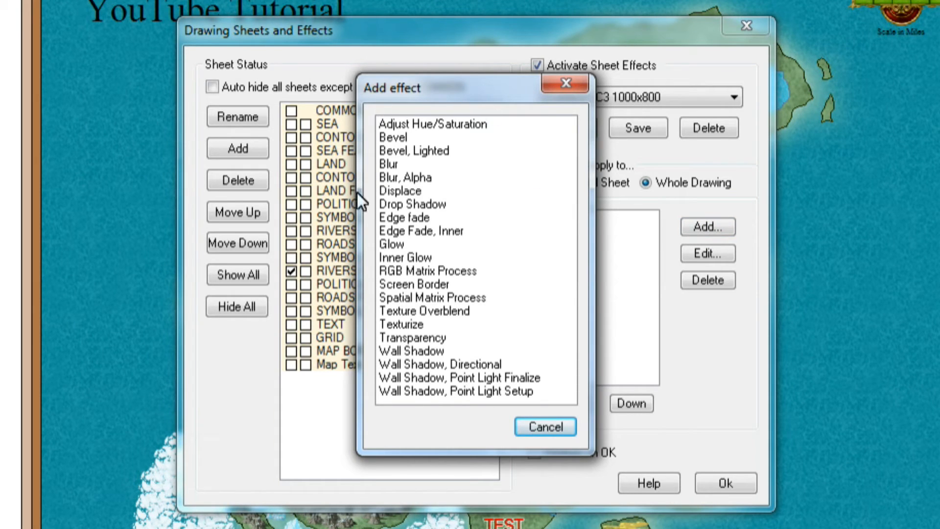
{"action": "mouse_move", "coordinate": [387, 240]}
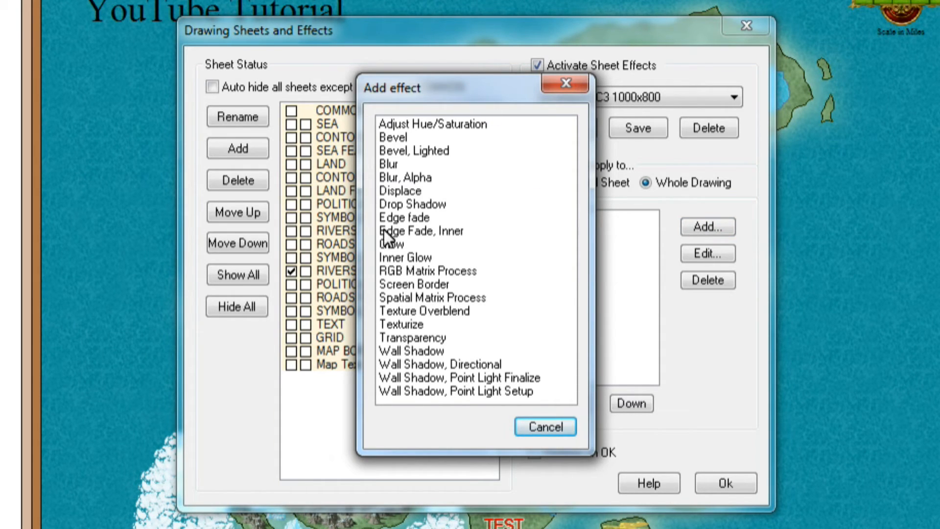
{"action": "mouse_move", "coordinate": [395, 282]}
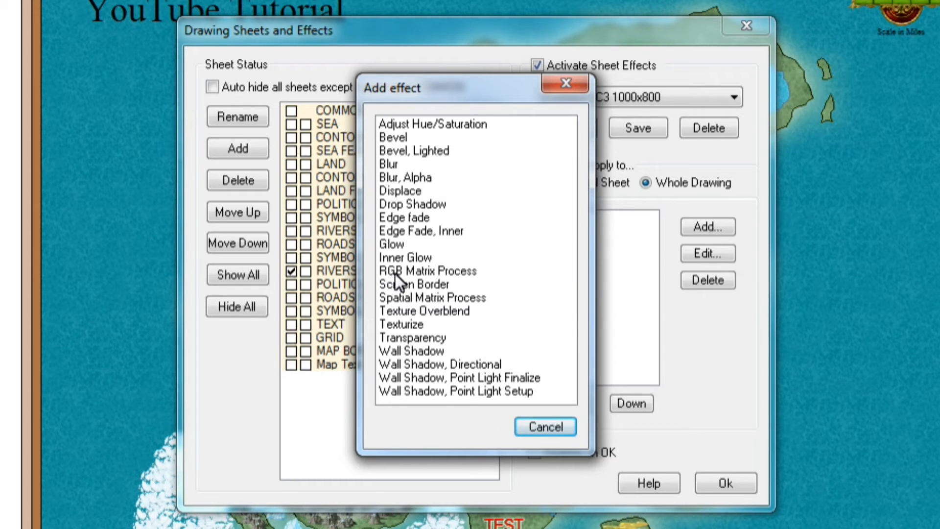
{"action": "left_click", "coordinate": [427, 271]}
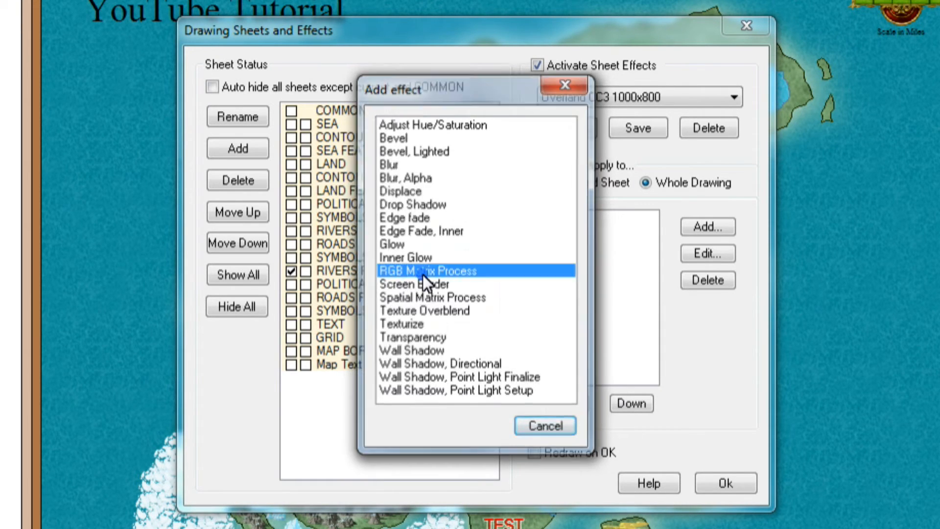
Step: Add an RGB Matrix Process effect using the predefined Sepia matrix and confirm it
{"action": "double_click", "coordinate": [427, 271]}
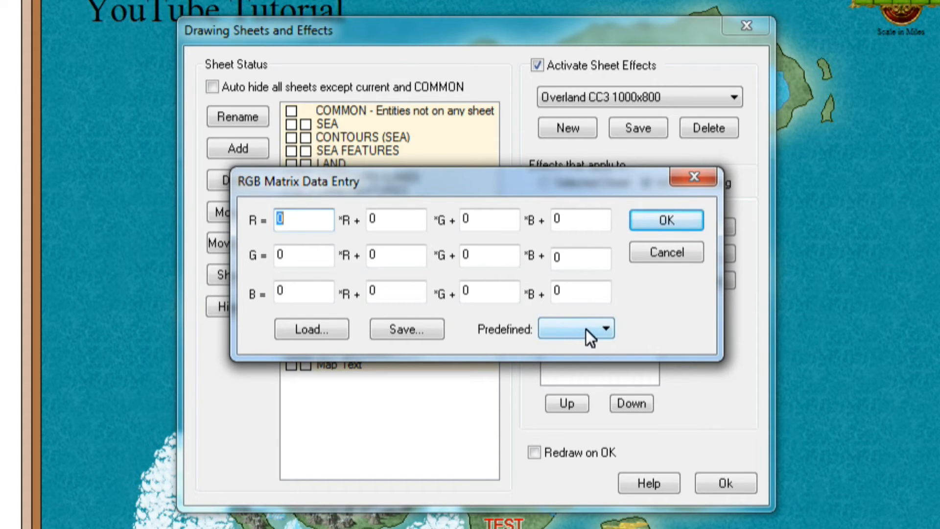
{"action": "left_click", "coordinate": [607, 328]}
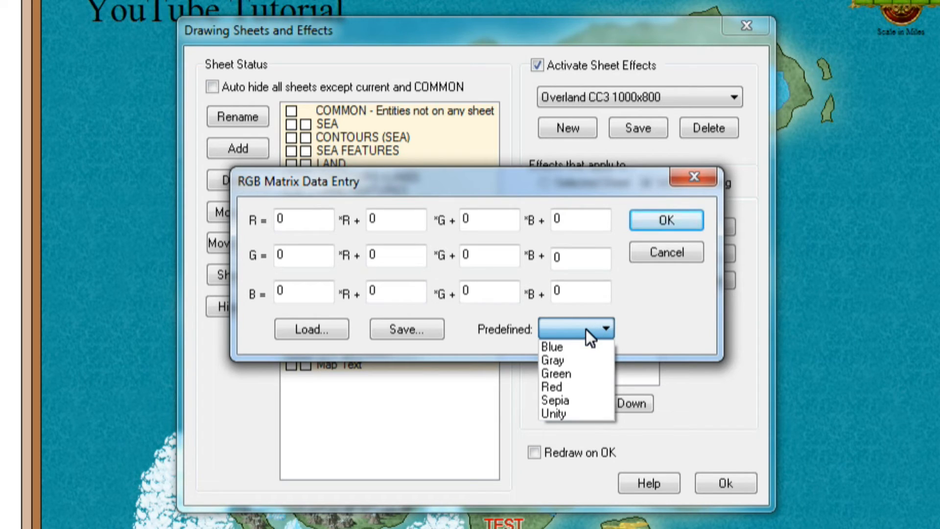
{"action": "mouse_move", "coordinate": [582, 360]}
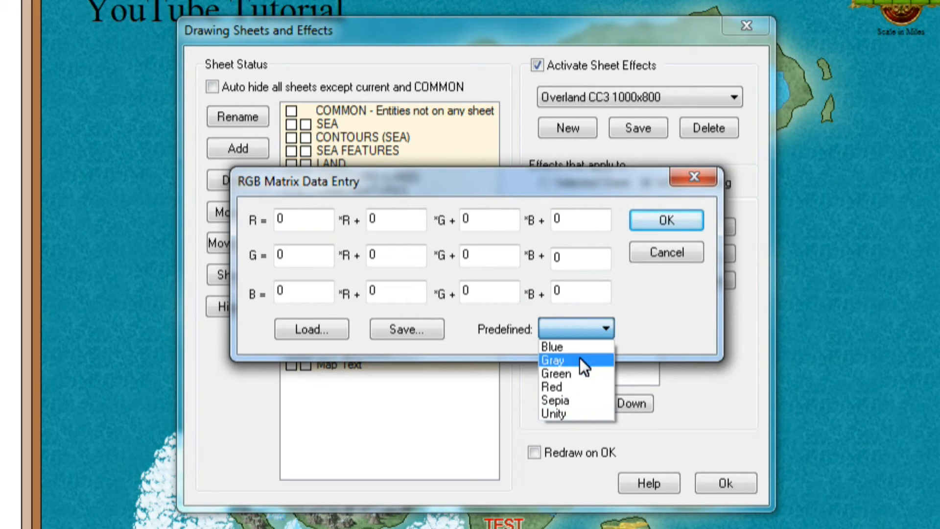
{"action": "mouse_move", "coordinate": [573, 387]}
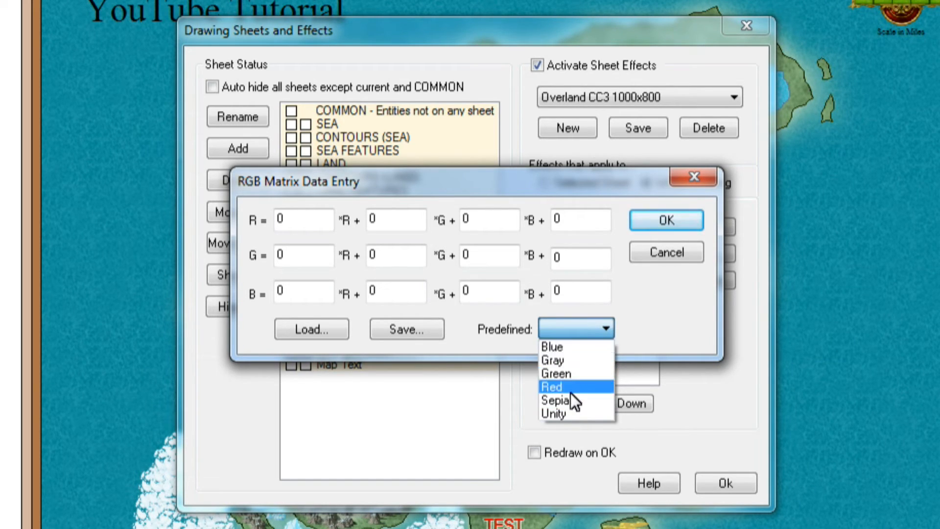
{"action": "mouse_move", "coordinate": [571, 413]}
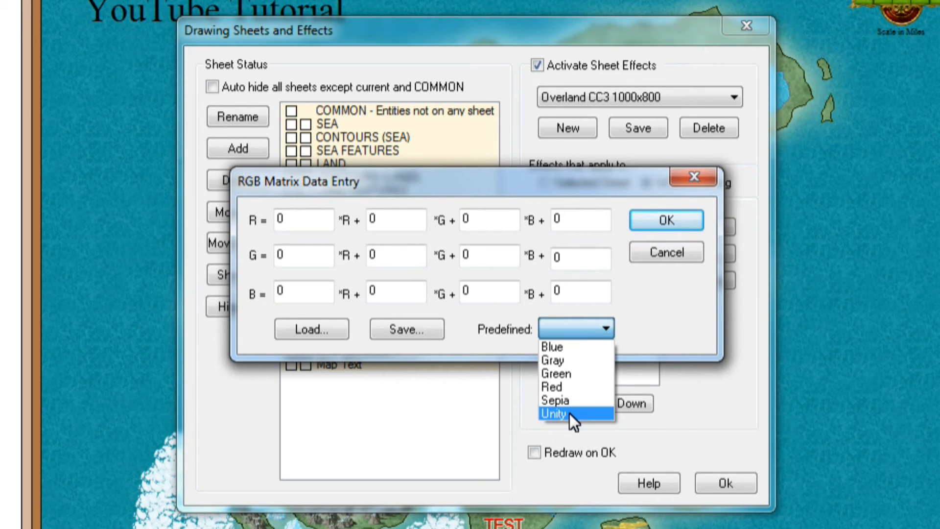
{"action": "mouse_move", "coordinate": [568, 399]}
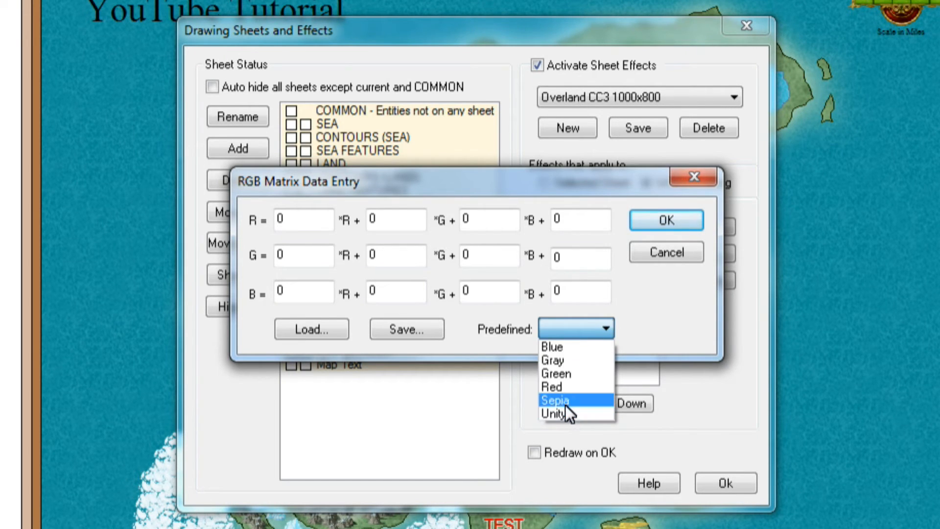
{"action": "left_click", "coordinate": [553, 400]}
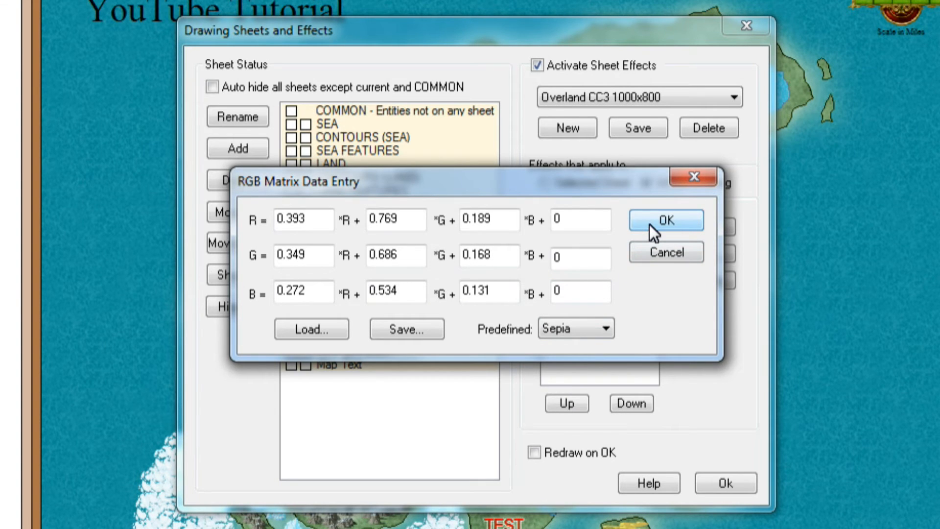
{"action": "left_click", "coordinate": [664, 220]}
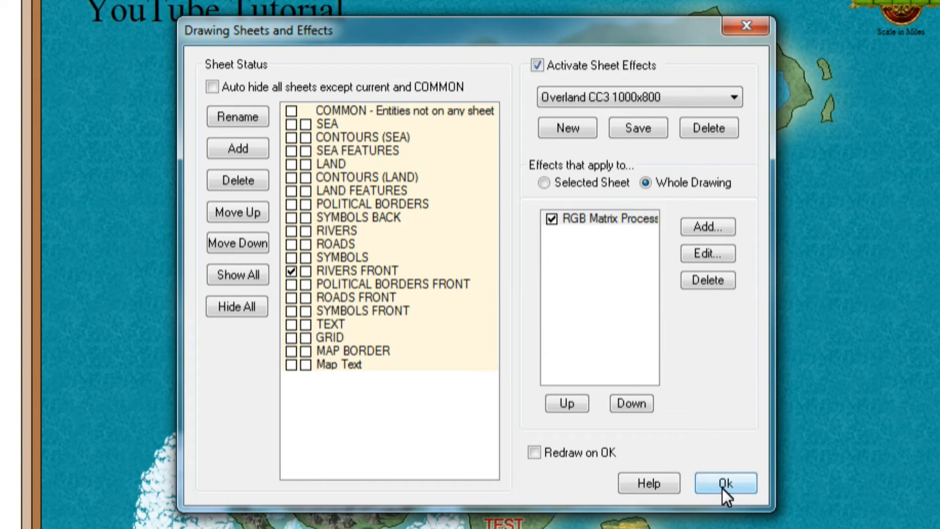
{"action": "left_click", "coordinate": [726, 482]}
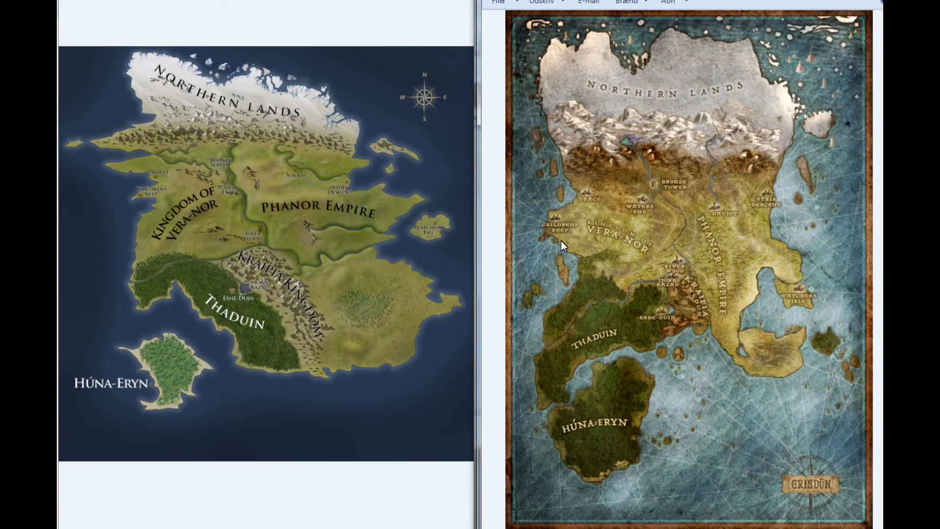
{"action": "mouse_move", "coordinate": [452, 287]}
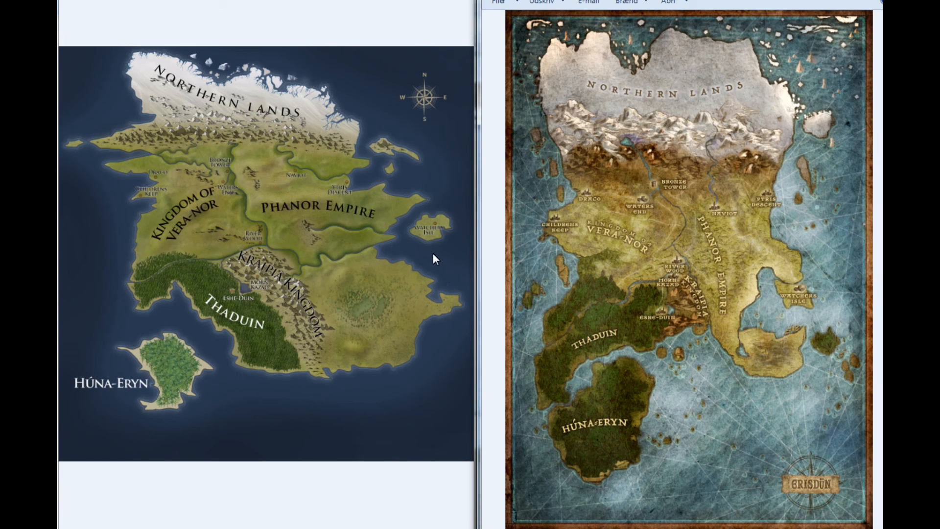
{"action": "mouse_move", "coordinate": [356, 333]}
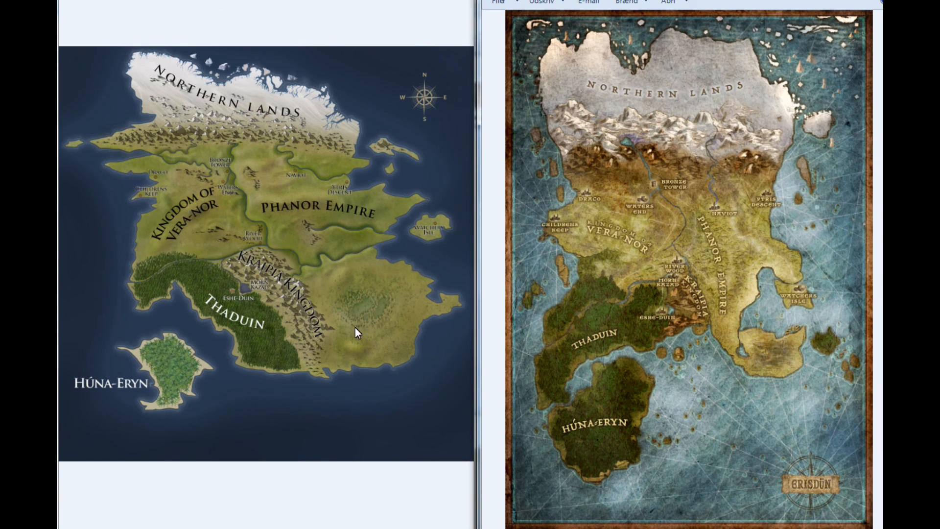
{"action": "mouse_move", "coordinate": [779, 65]}
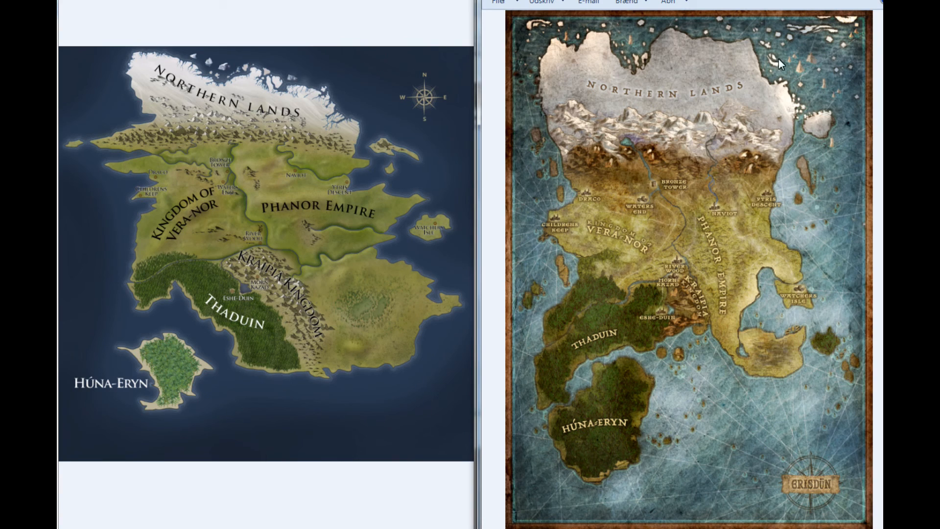
{"action": "mouse_move", "coordinate": [786, 113]}
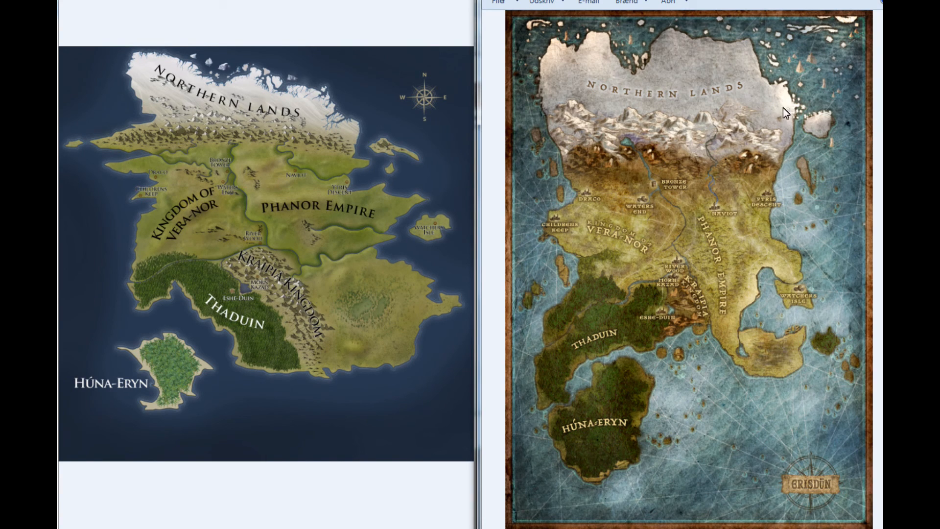
{"action": "mouse_move", "coordinate": [480, 189]}
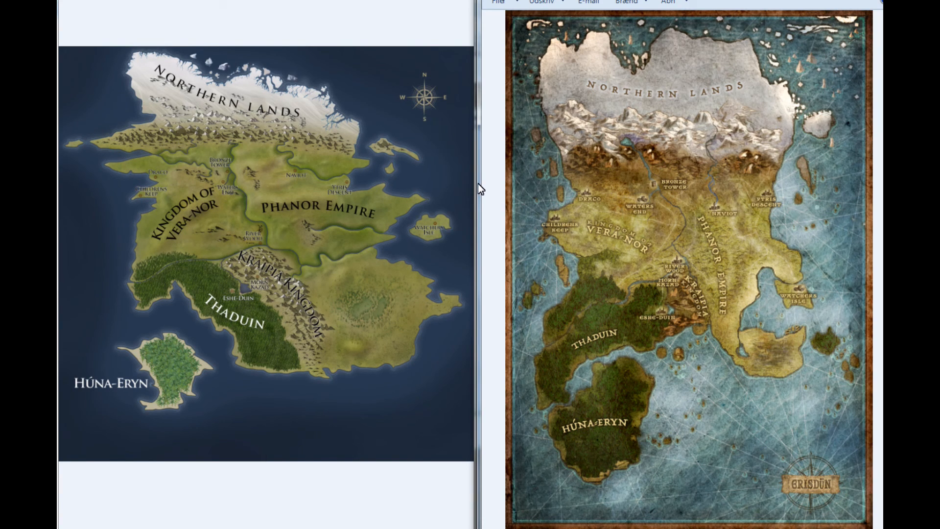